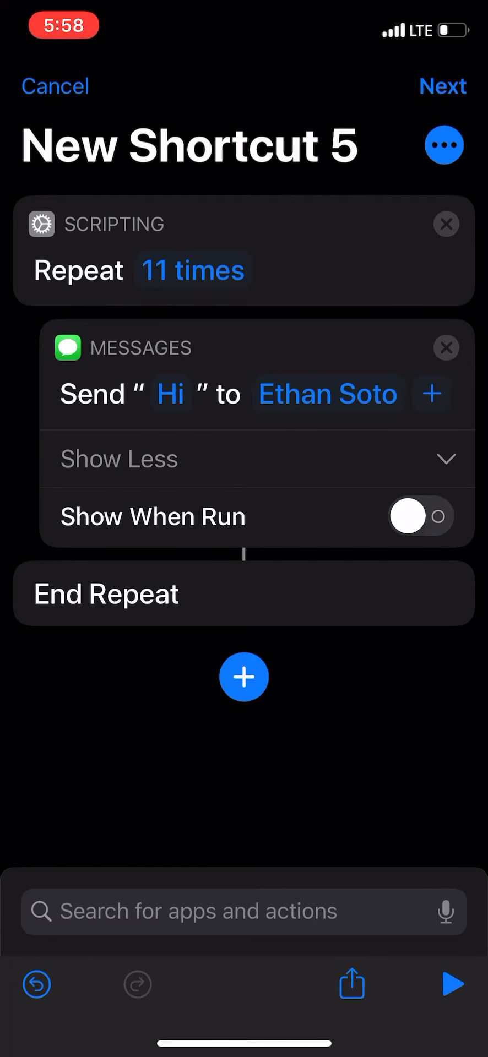
# Step: Dismiss the New Shortcut 5 editor sheet to return to the My Shortcuts gallery
pyautogui.click(443, 86)
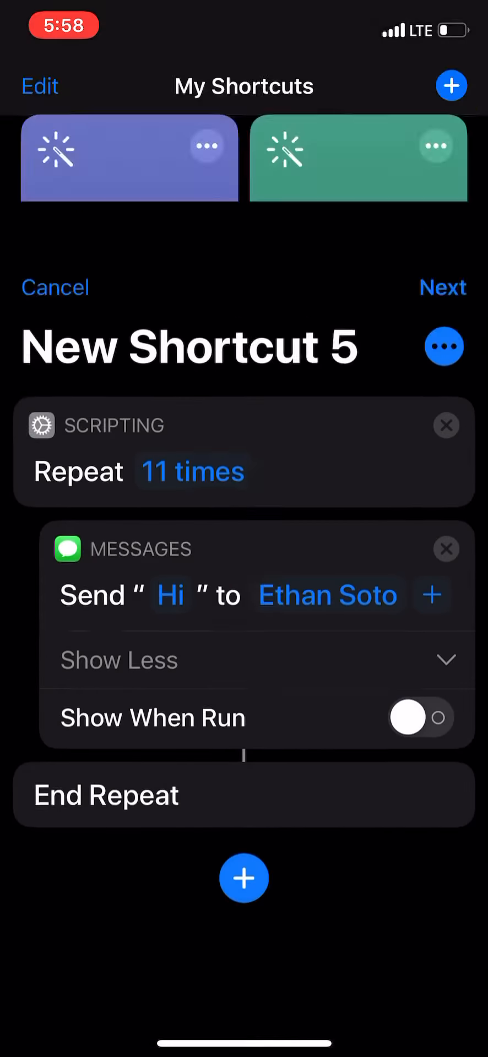
# Step: Add a Send Message action with 'Hi' to the contact and turn Show When Run off
pyautogui.click(418, 717)
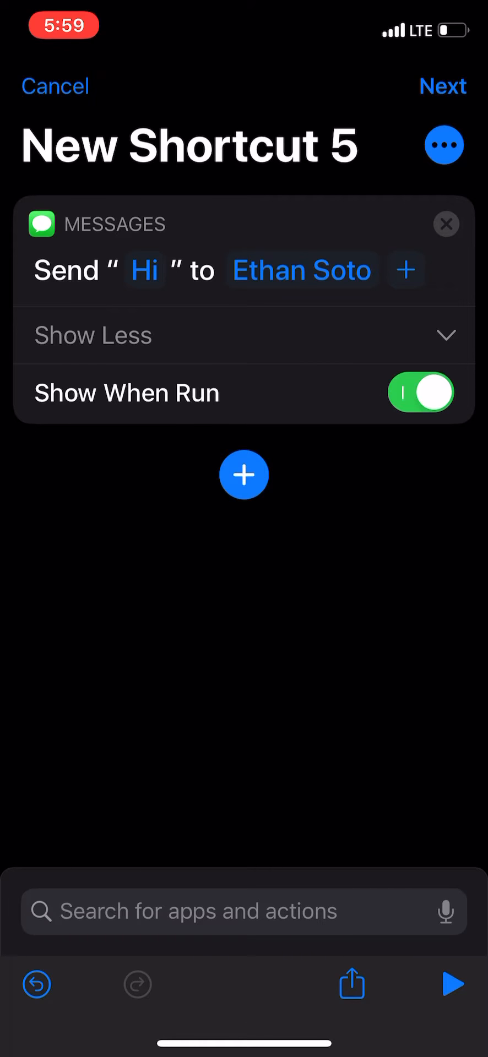
pyautogui.click(421, 392)
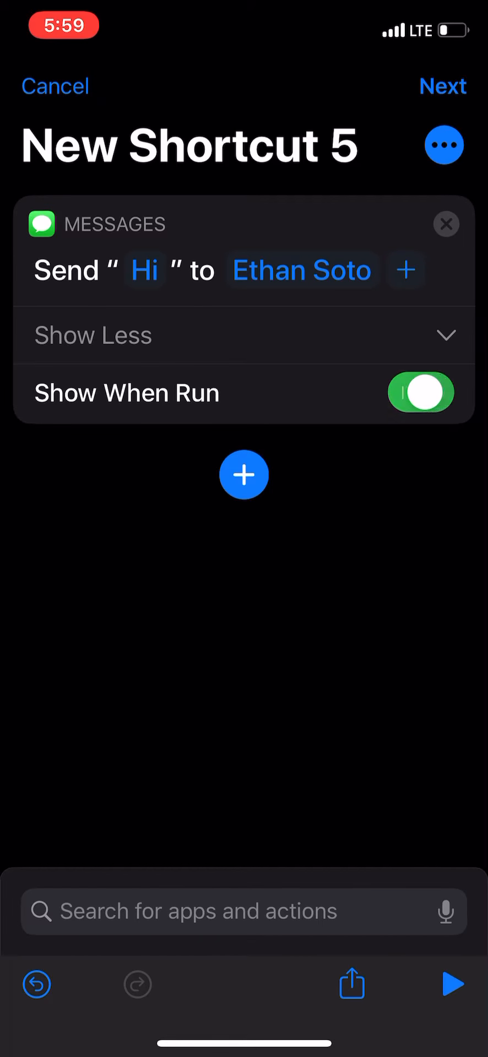
pyautogui.click(421, 393)
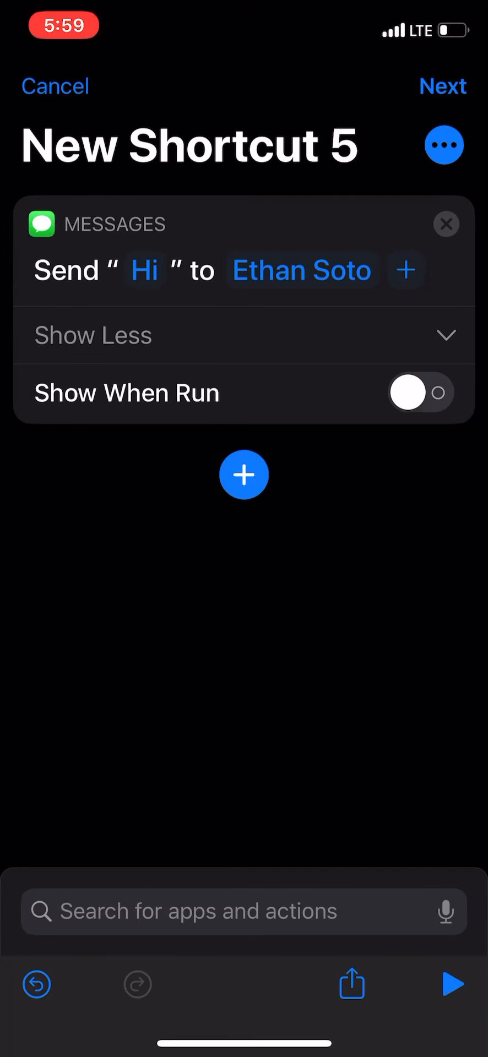
pyautogui.click(244, 474)
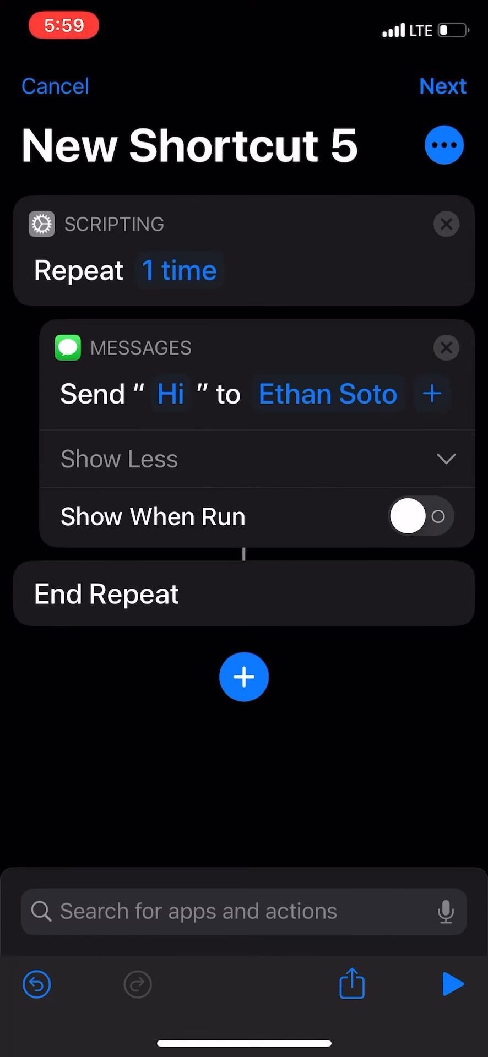
# Step: Wrap the 'Hi' message in a Repeat loop and open its '1 time' count stepper
pyautogui.click(178, 270)
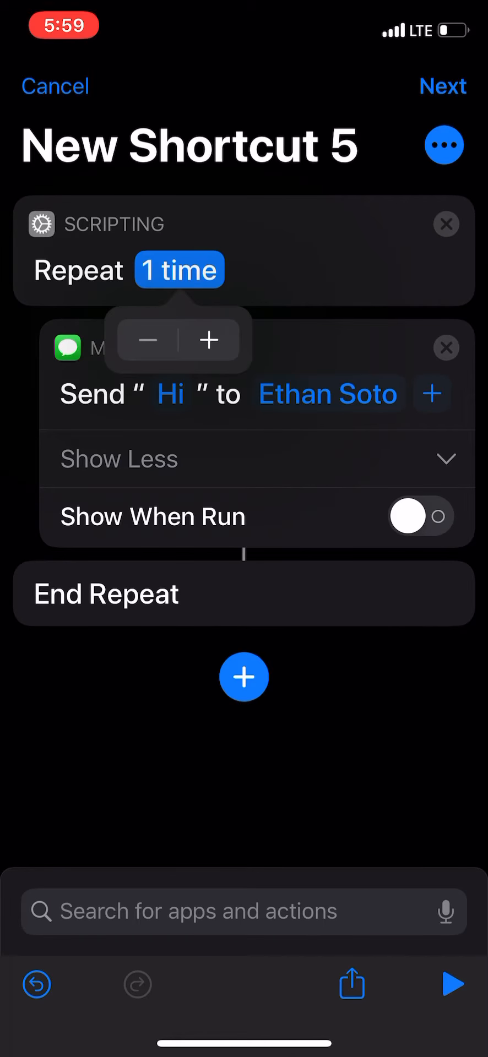